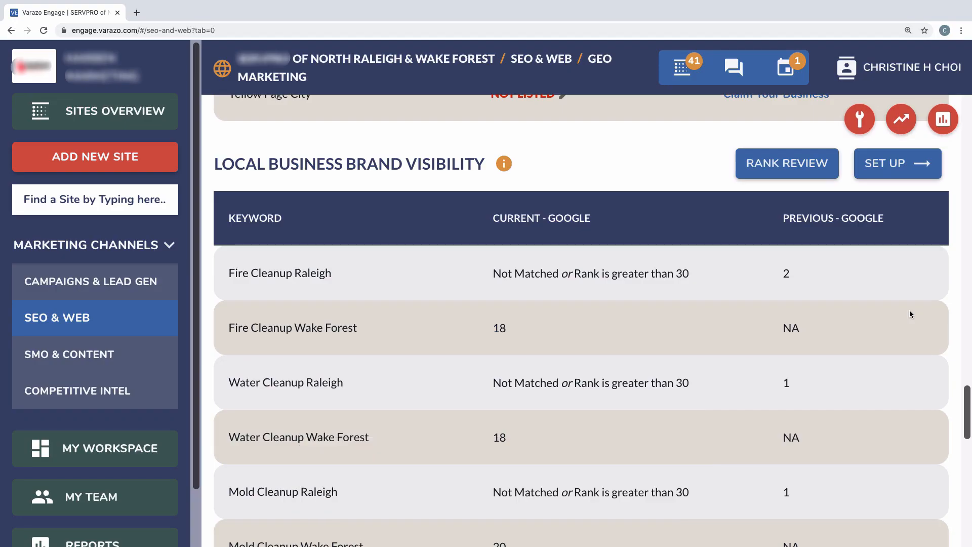
# Step: Review the site's SEM campaign ad summary and compare it across sites, then return to SEO listings
pyautogui.scroll(-3)
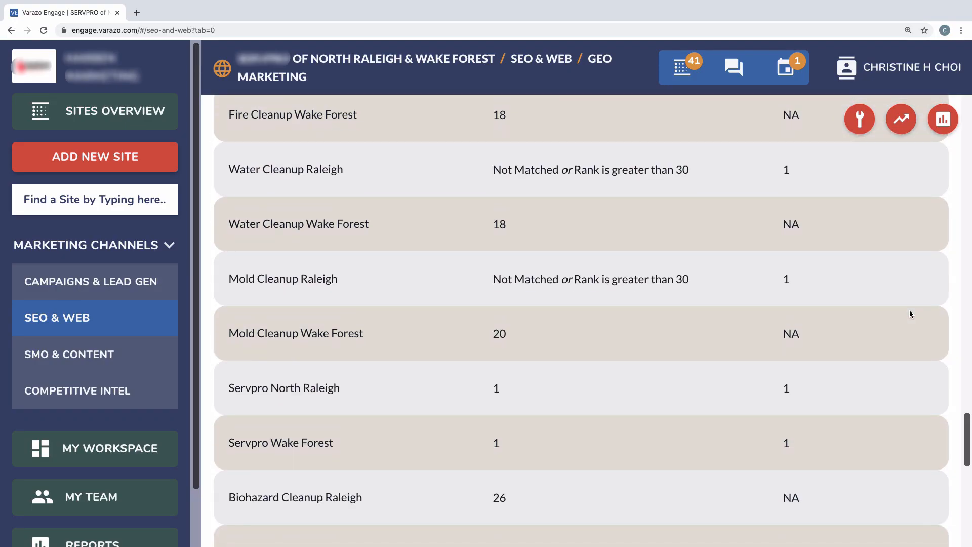
pyautogui.click(91, 281)
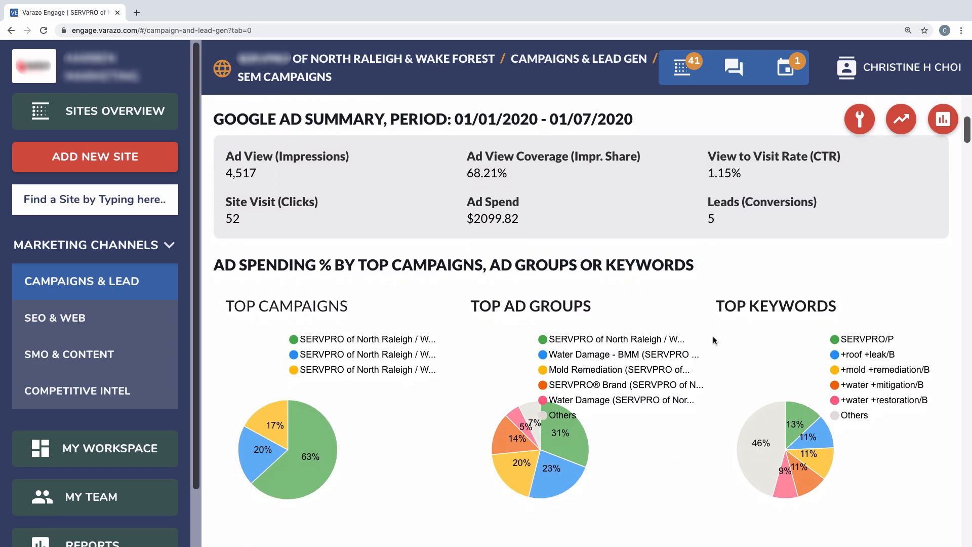
pyautogui.scroll(-3)
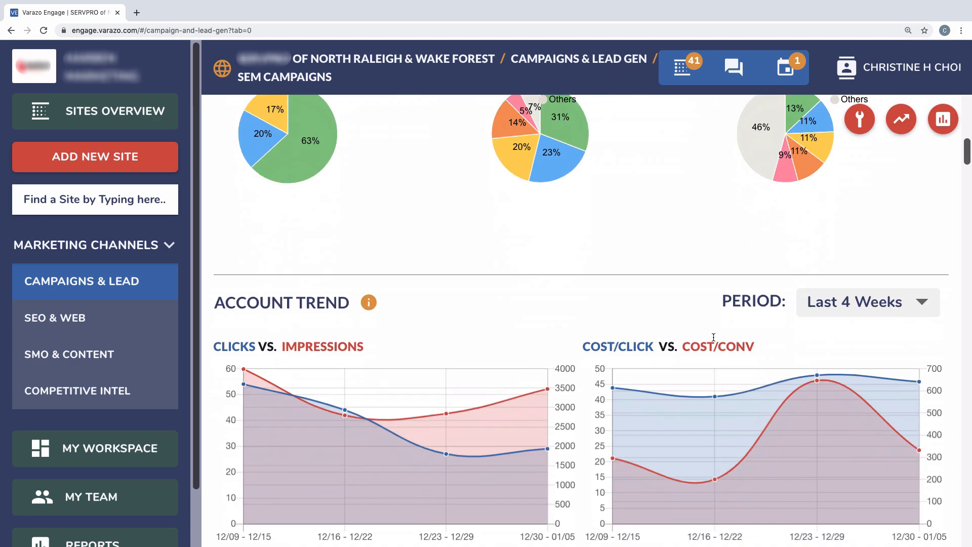
pyautogui.click(95, 111)
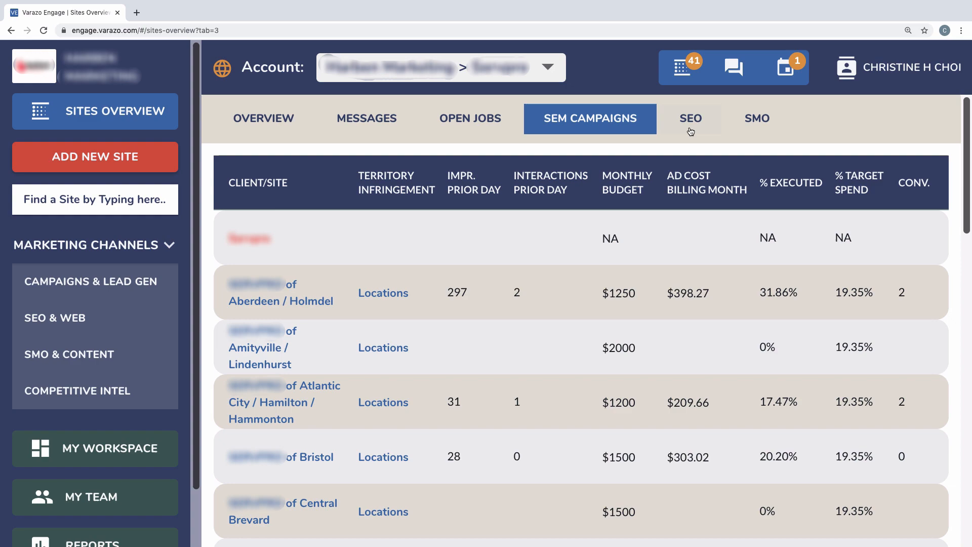
pyautogui.click(691, 119)
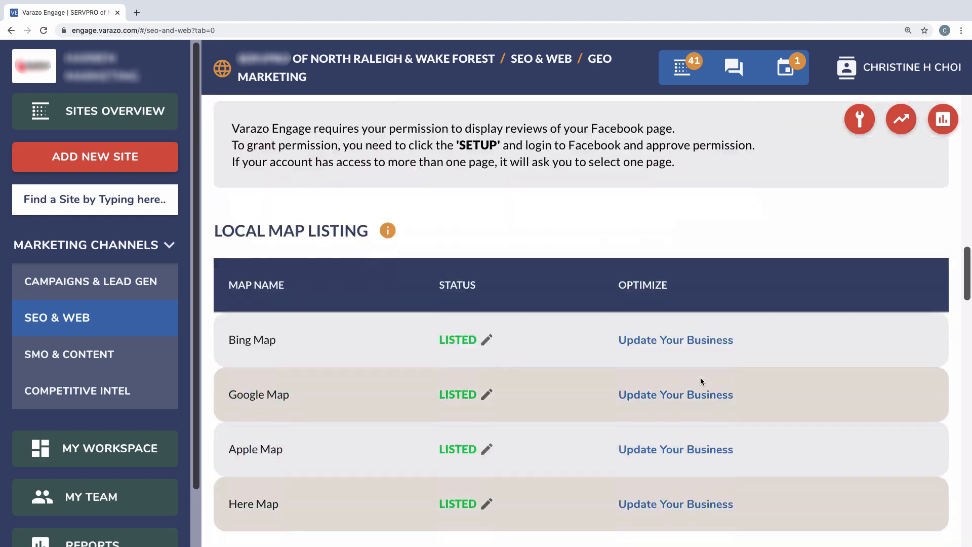
# Step: Browse the workspace message history, then bring up the team's Users & Roles list
pyautogui.click(95, 448)
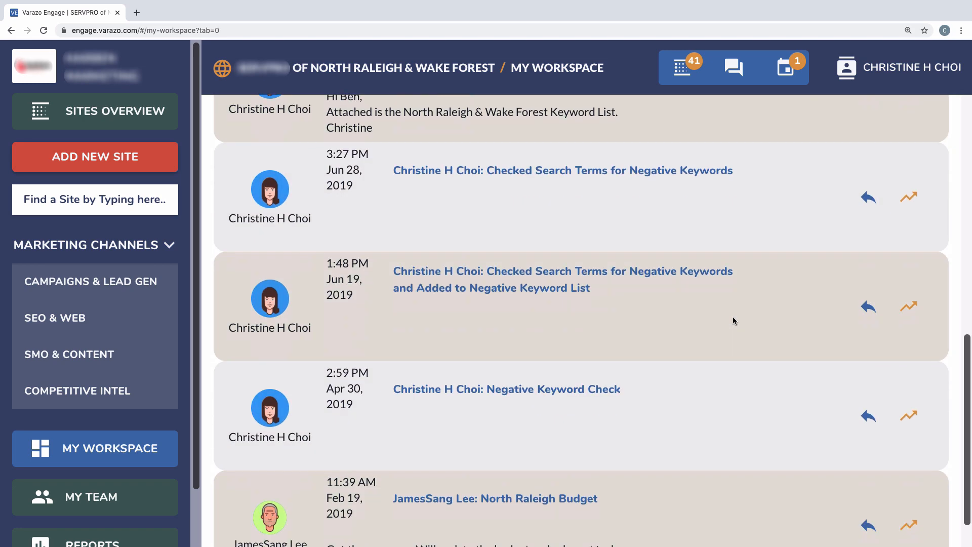
pyautogui.scroll(3)
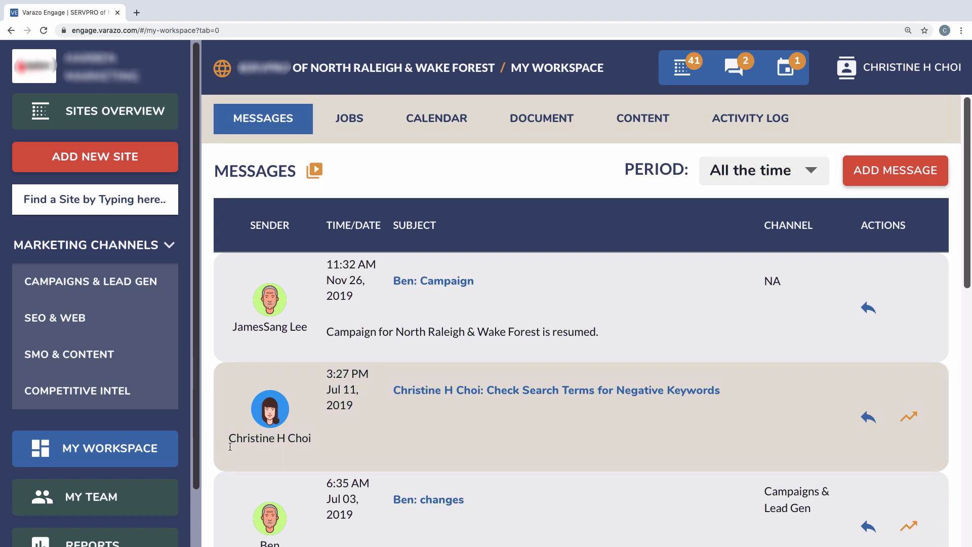
pyautogui.click(91, 497)
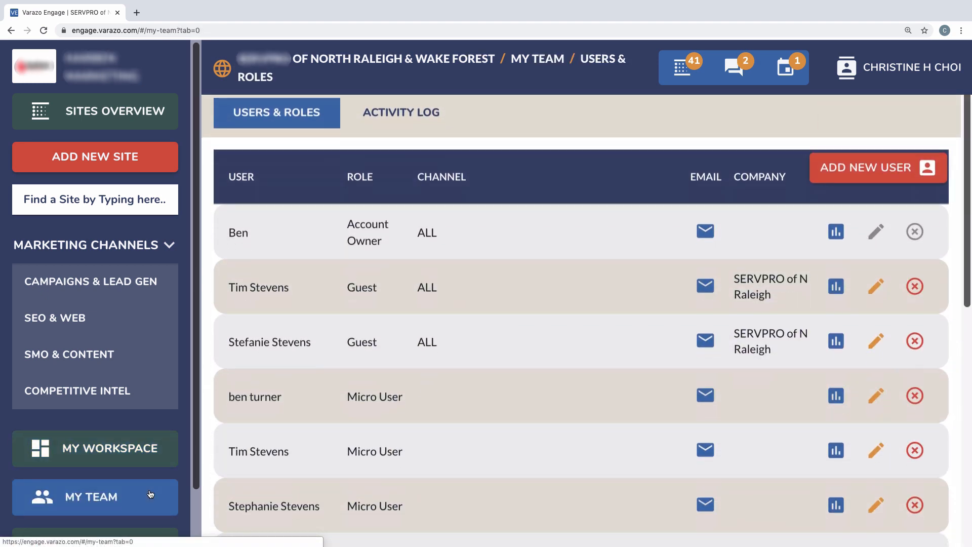